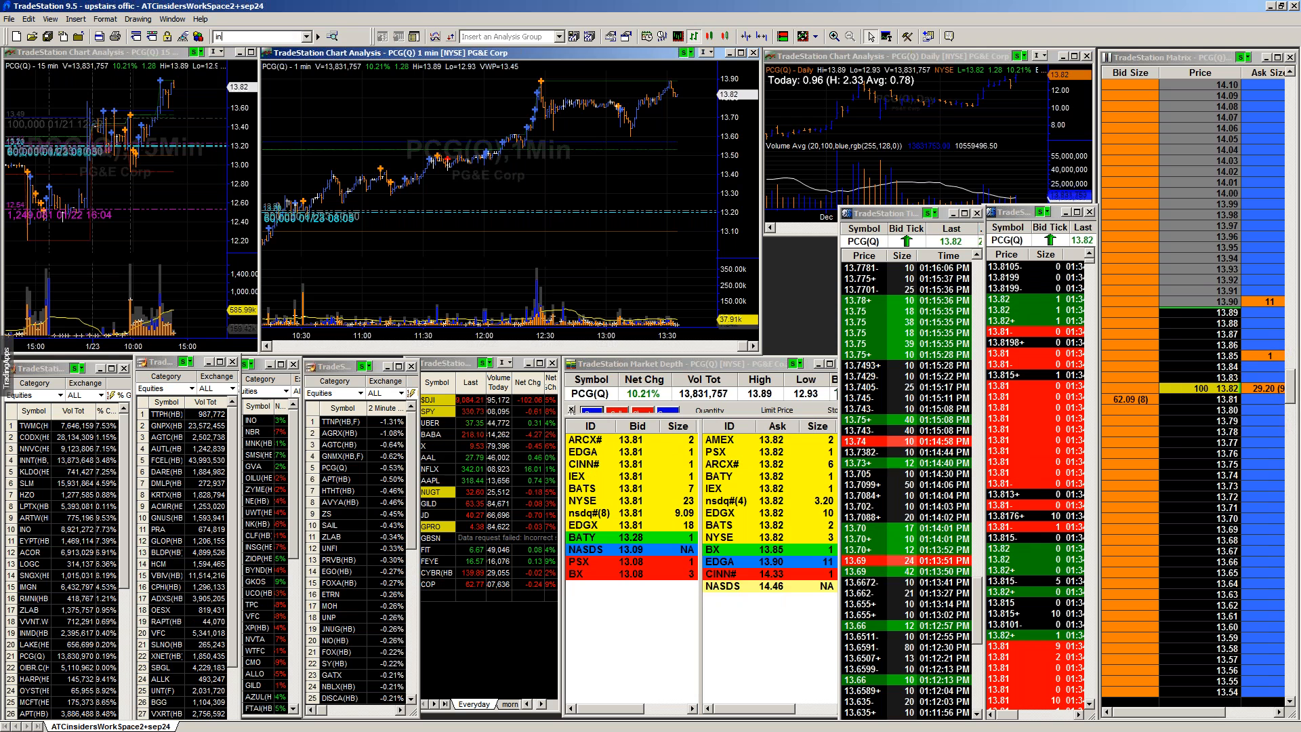
{"action": "type", "text": "INO"}
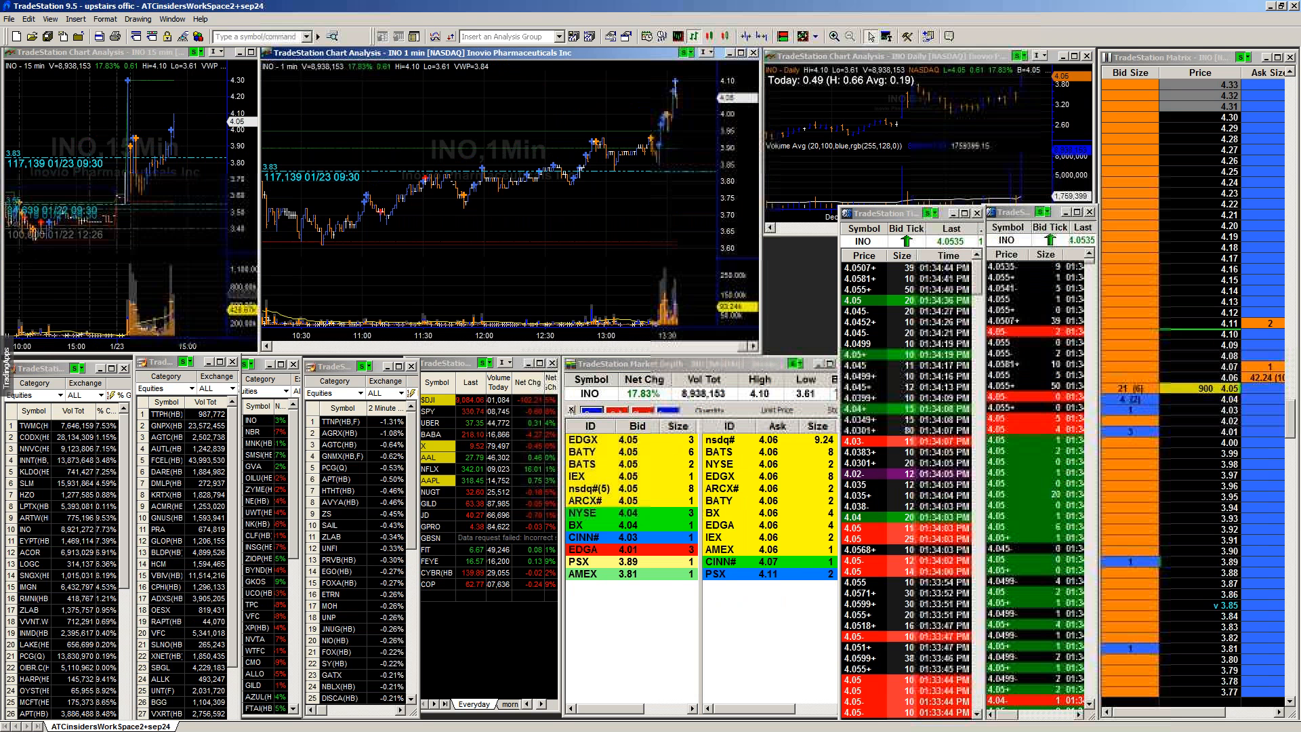